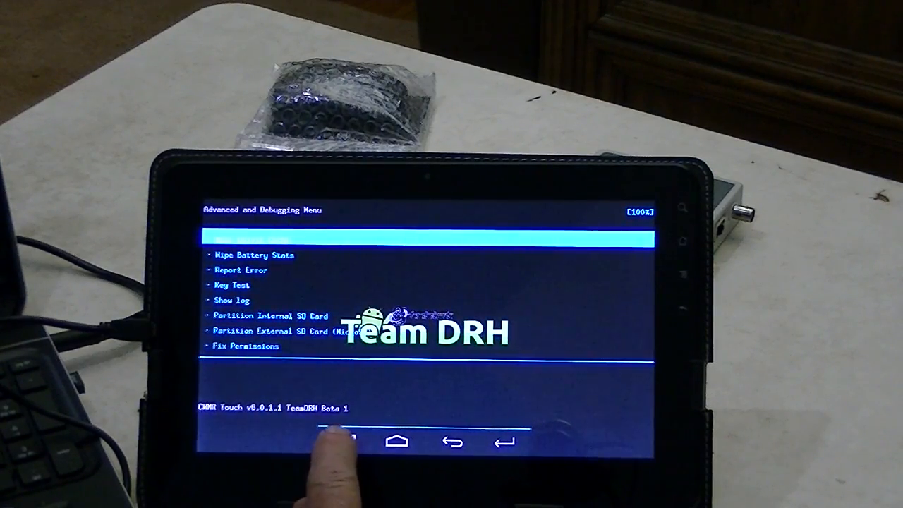
{"action": "scroll", "scroll_direction": "down", "scroll_amount": 3}
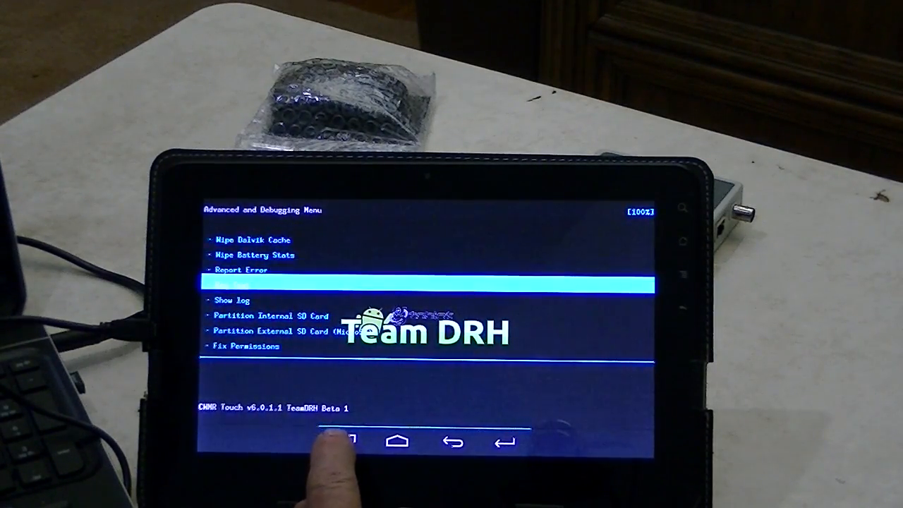